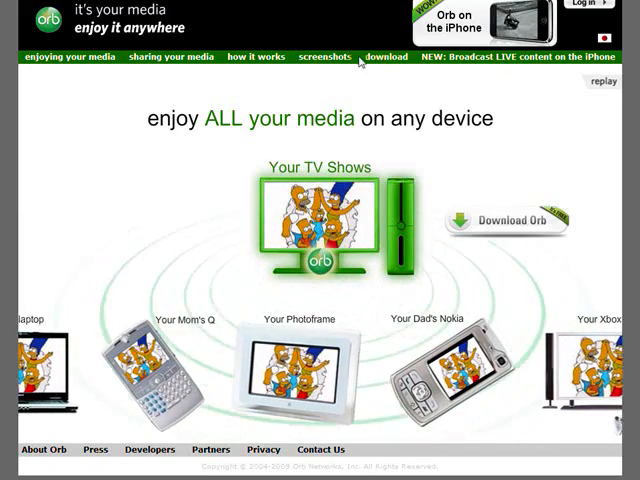
# Reach the Download Orb page listing installers by language and look down the list
pyautogui.click(388, 56)
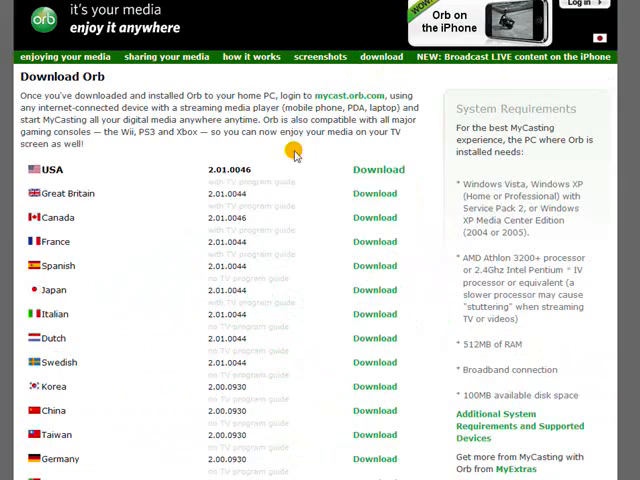
pyautogui.scroll(-3)
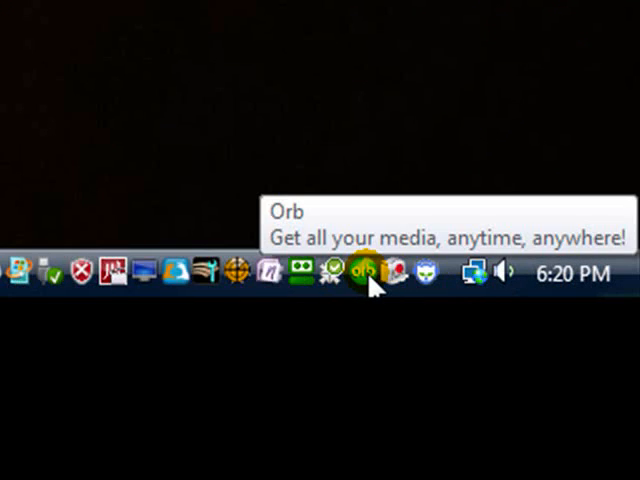
# Bring up Orb's Configuration window from the system tray icon's menu
pyautogui.rightClick(364, 270)
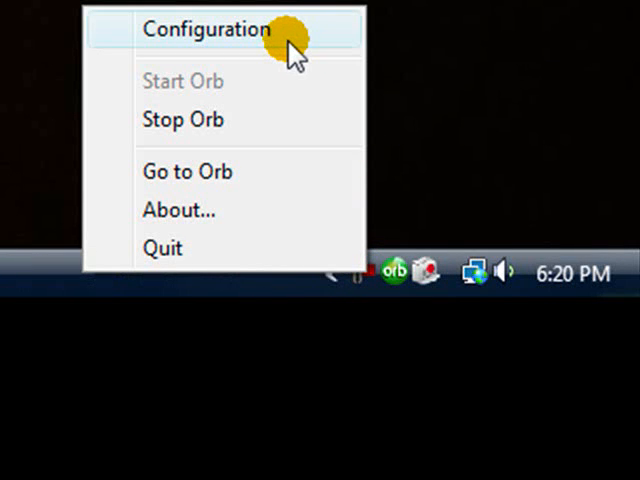
pyautogui.click(206, 28)
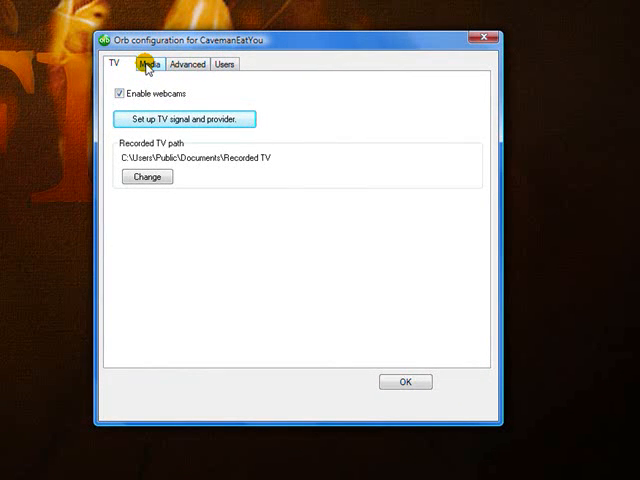
# Review the Media, Advanced and Users settings, ending on the shared Video, Photo, Music and Document folders
pyautogui.click(152, 64)
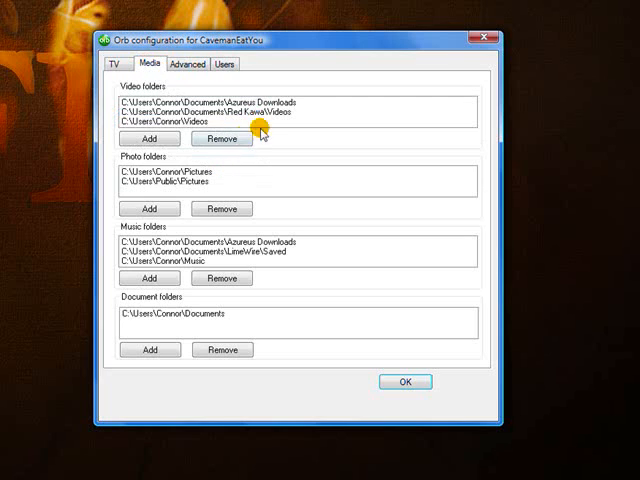
pyautogui.click(188, 64)
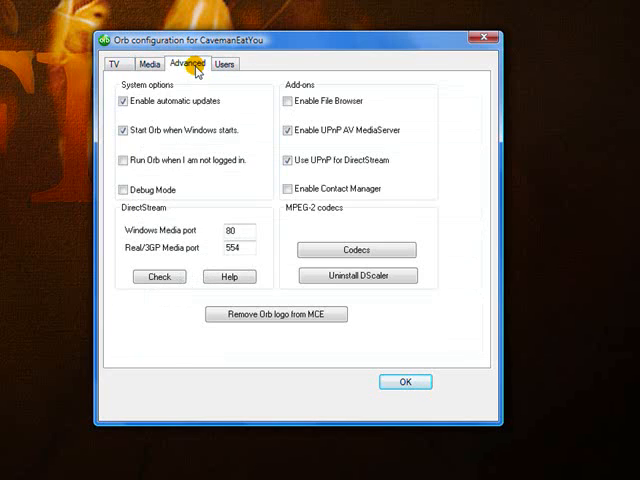
pyautogui.click(220, 64)
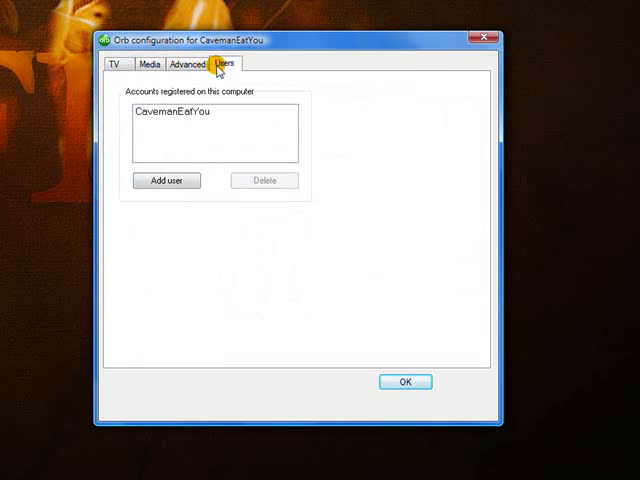
pyautogui.click(156, 64)
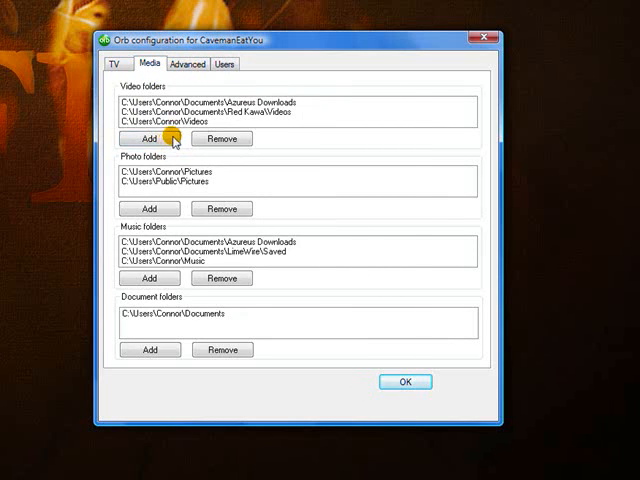
pyautogui.click(150, 138)
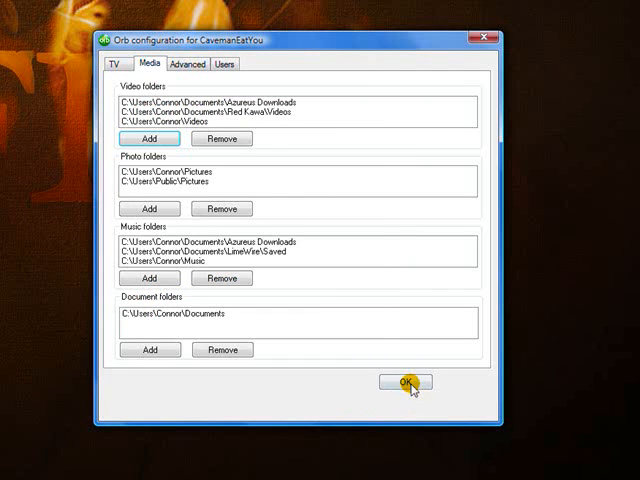
# Confirm the configuration with OK and start Orb from its desktop shortcut
pyautogui.click(406, 384)
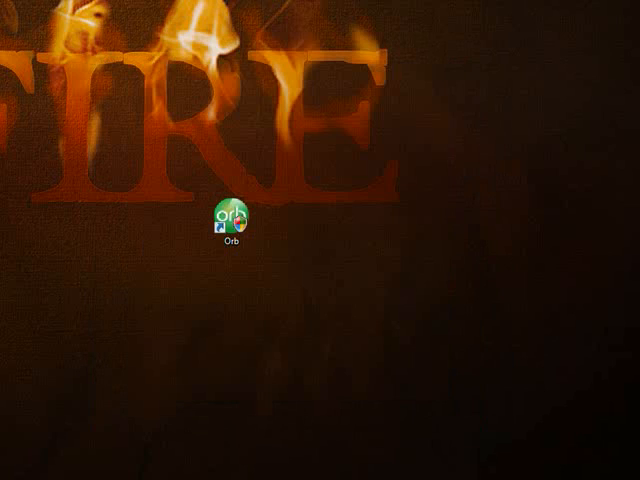
pyautogui.doubleClick(232, 216)
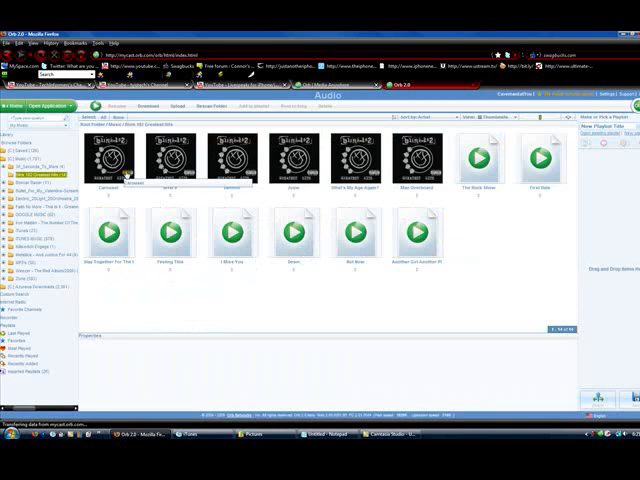
# Choose a media folder in the library tree to show its shared files as thumbnails
pyautogui.click(108, 160)
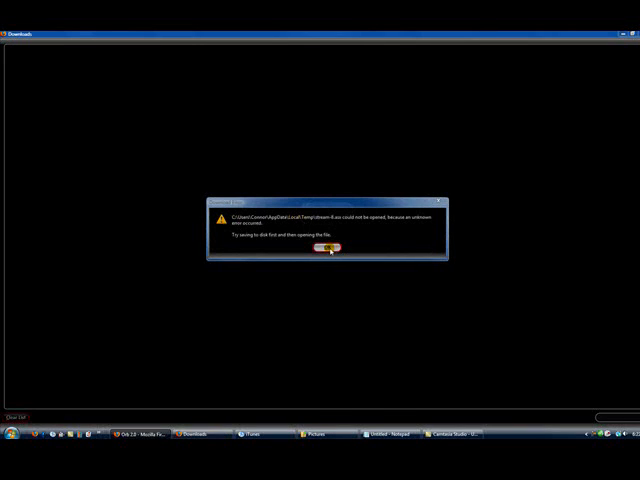
# Launch a streamed file in Windows Media Player, which raises a file warning
pyautogui.click(324, 252)
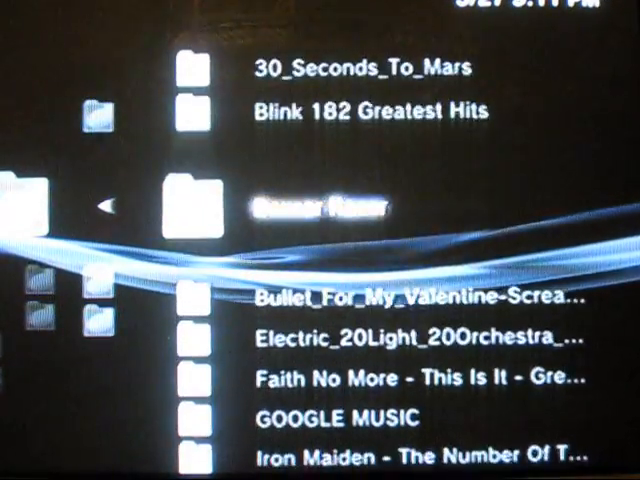
# Move down the PS3 shared music folders to Blink 182 and its track listing
pyautogui.scroll(-3)
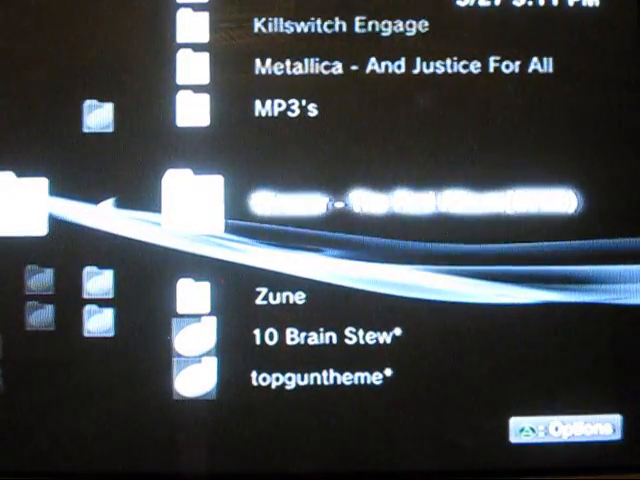
pyautogui.scroll(-3)
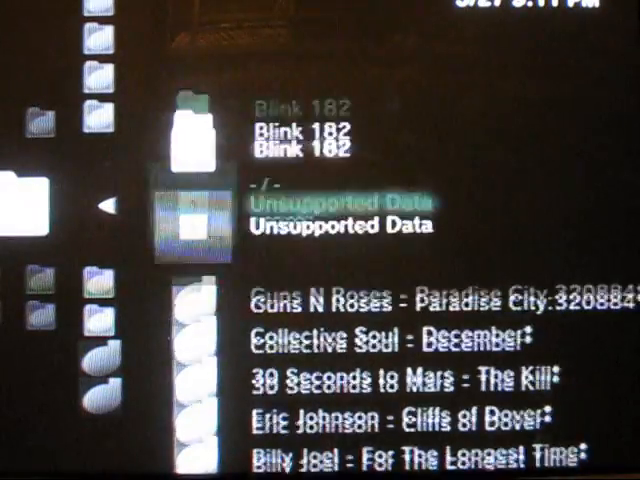
pyautogui.scroll(-3)
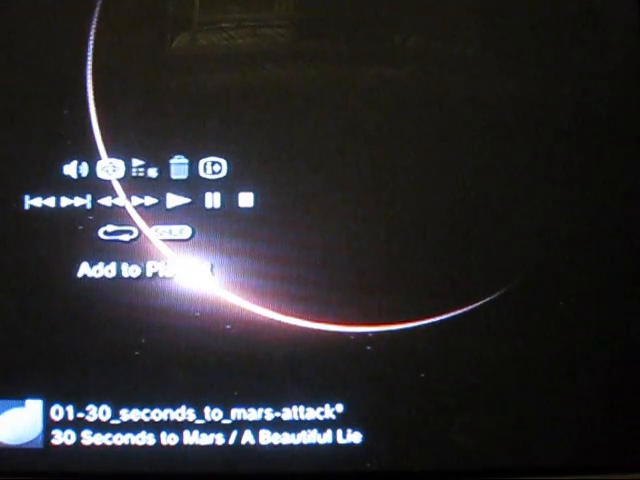
# Play the 30 Seconds to Mars track Attack with the playback controls shown
pyautogui.click(70, 168)
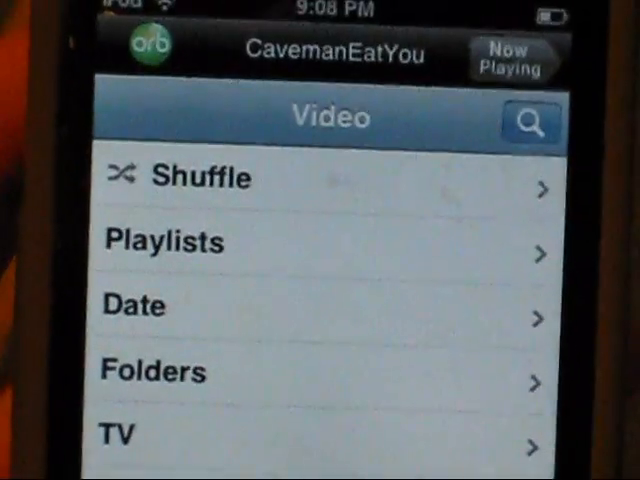
# Switch the iPhone app to the Audio section with Artists, Albums, Genres, Folders and Radios
pyautogui.scroll(-3)
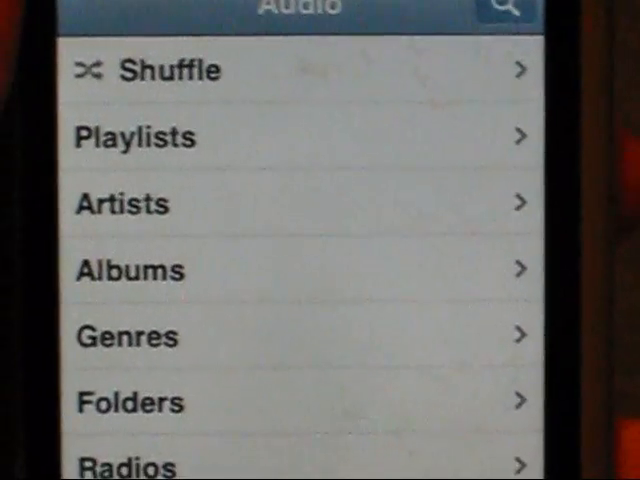
pyautogui.click(136, 136)
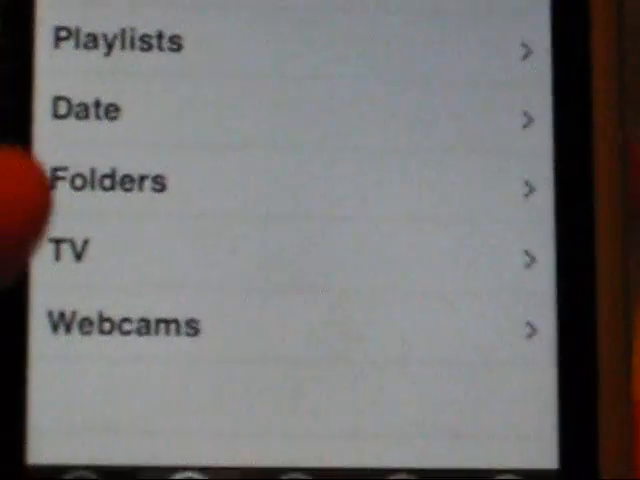
# Move down the Video categories to the TV and Webcams entries
pyautogui.scroll(-3)
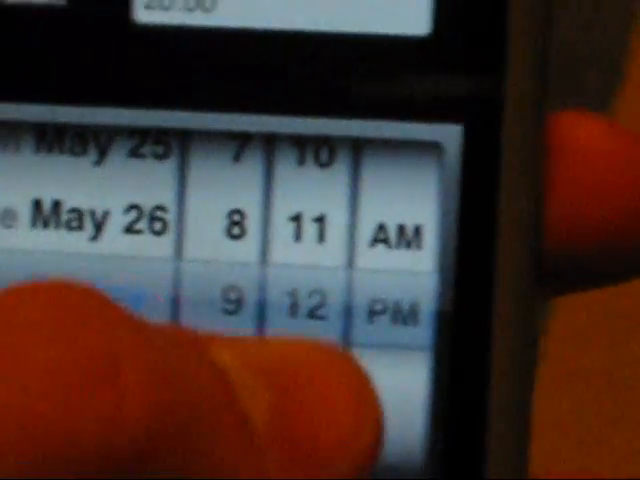
# Spin the hour wheel so the recording's start time reads 20:00
pyautogui.scroll(-3)
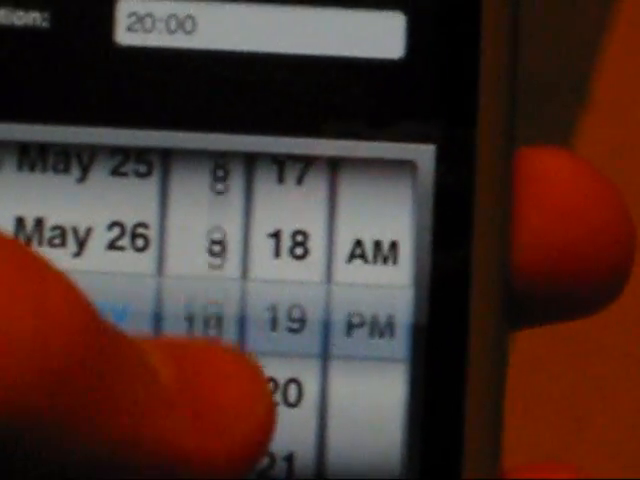